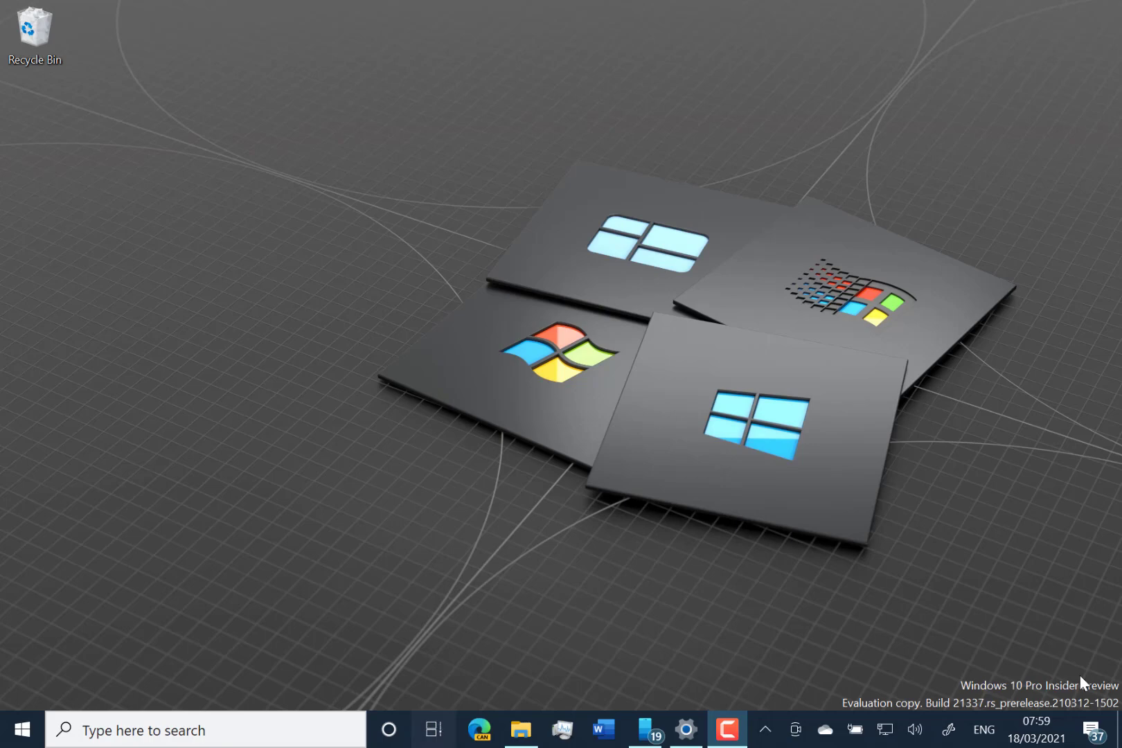
Step: Switch to the Work desktop with its blue wallpaper and bring up the desktop overview
{"action": "left_click", "coordinate": [431, 730]}
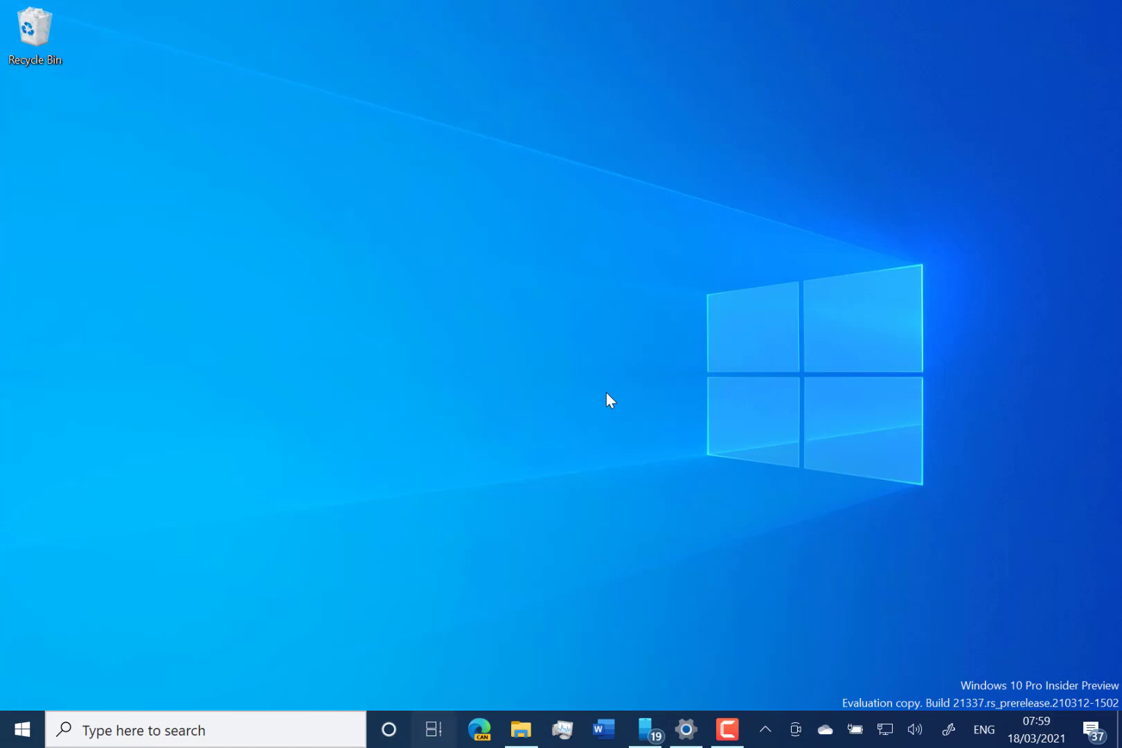
{"action": "left_click", "coordinate": [431, 730]}
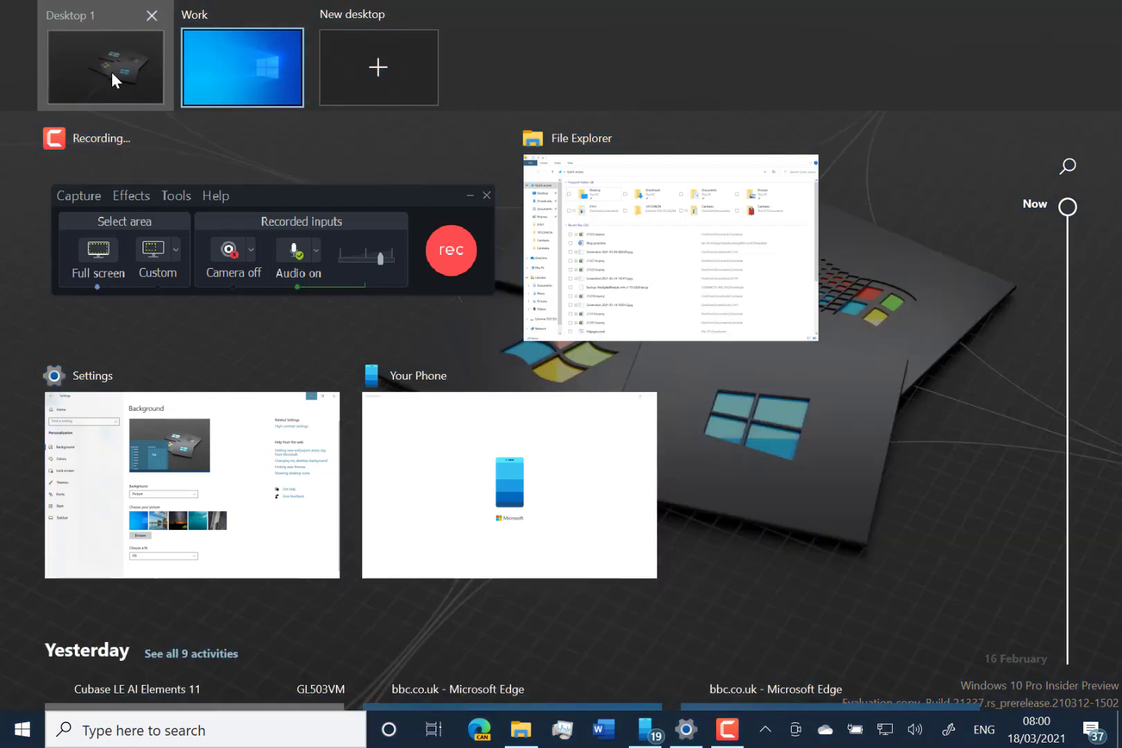
Step: Return to Desktop 1 and show the Work desktop's Rename, Move left, Choose background and Close options
{"action": "left_click", "coordinate": [104, 67]}
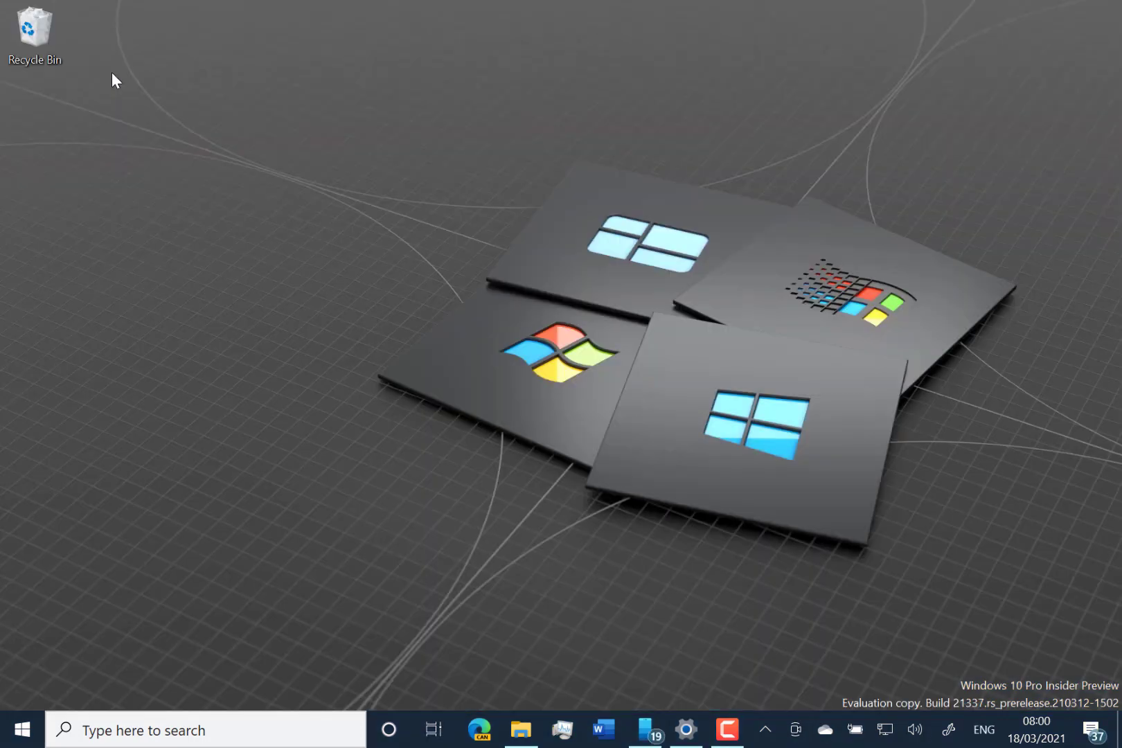
{"action": "mouse_move", "coordinate": [333, 209]}
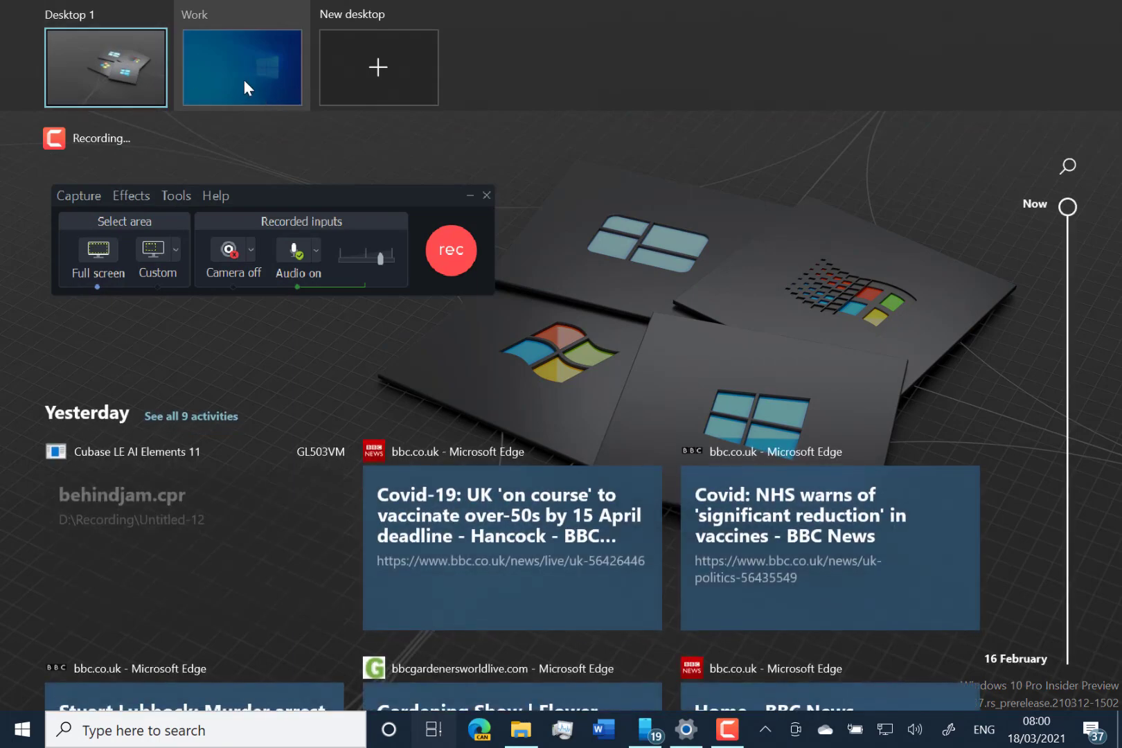
{"action": "mouse_move", "coordinate": [258, 68]}
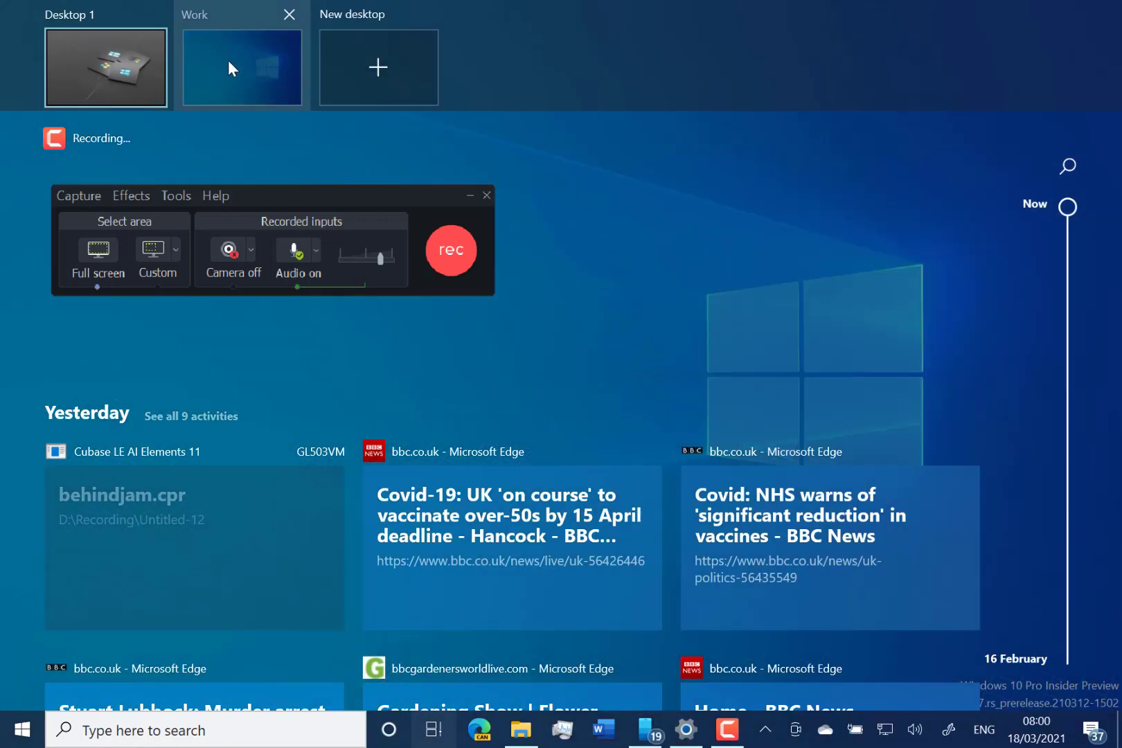
{"action": "right_click", "coordinate": [241, 68]}
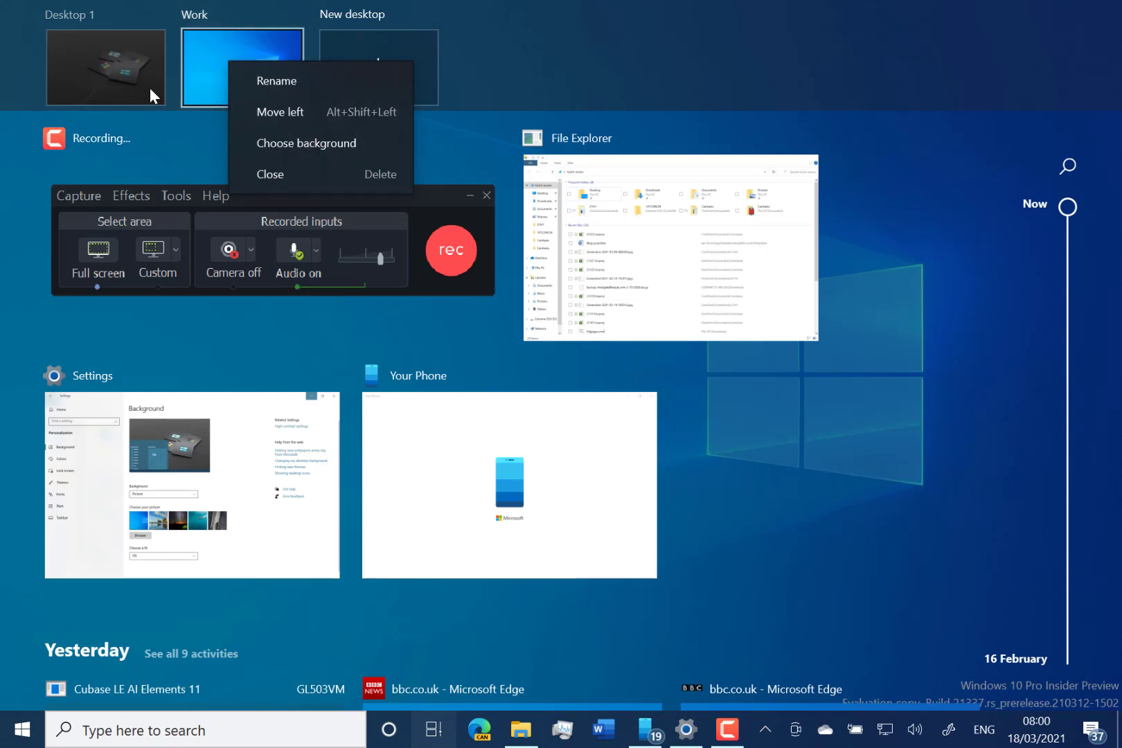
{"action": "left_click", "coordinate": [279, 113]}
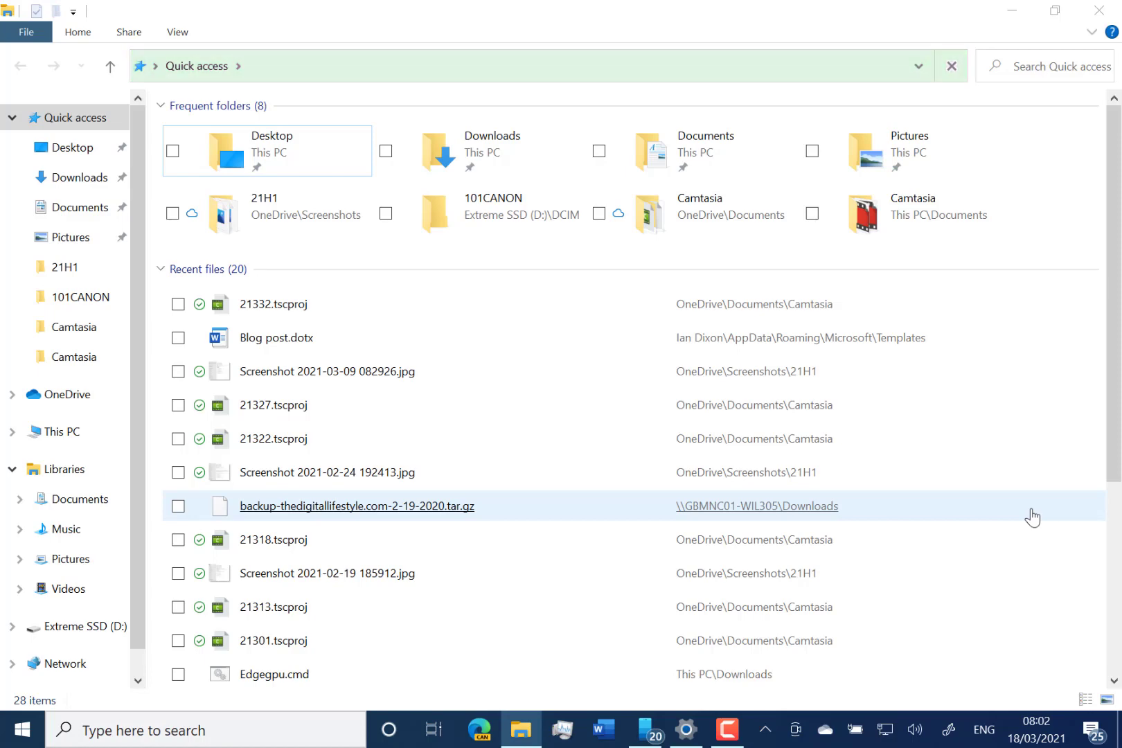
Step: Bring up Folder Options from File Explorer's View ribbon over the padded Quick access layout
{"action": "left_click", "coordinate": [951, 65]}
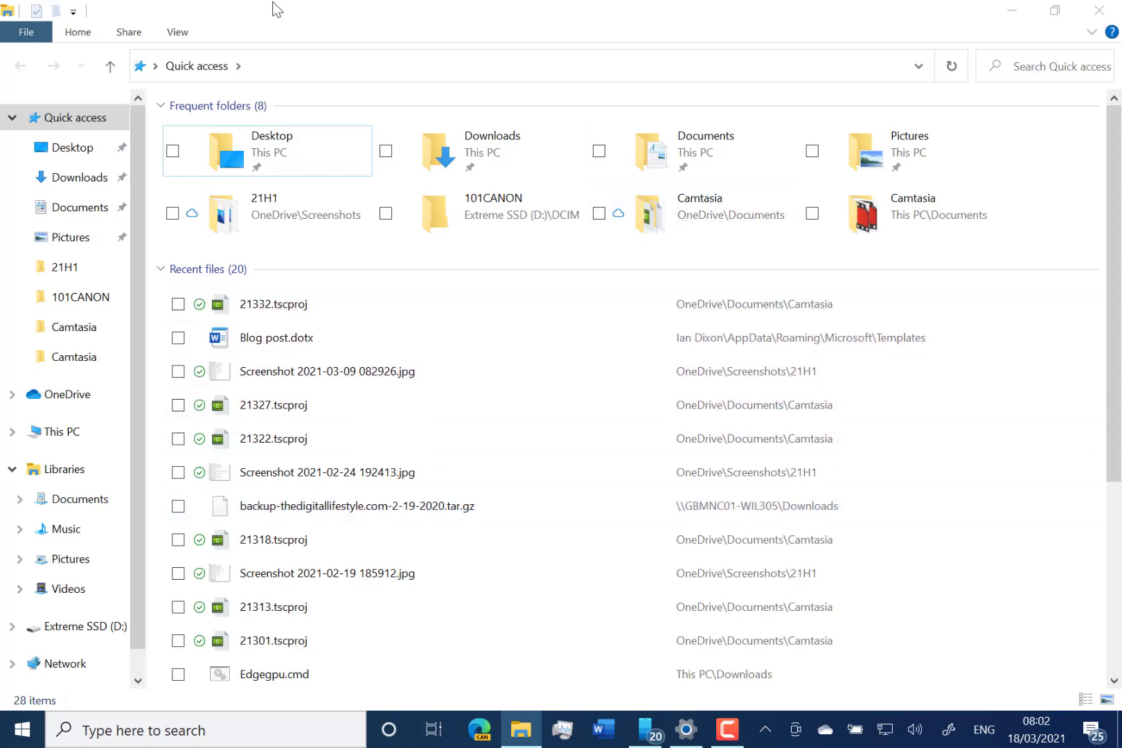
{"action": "left_click", "coordinate": [178, 32]}
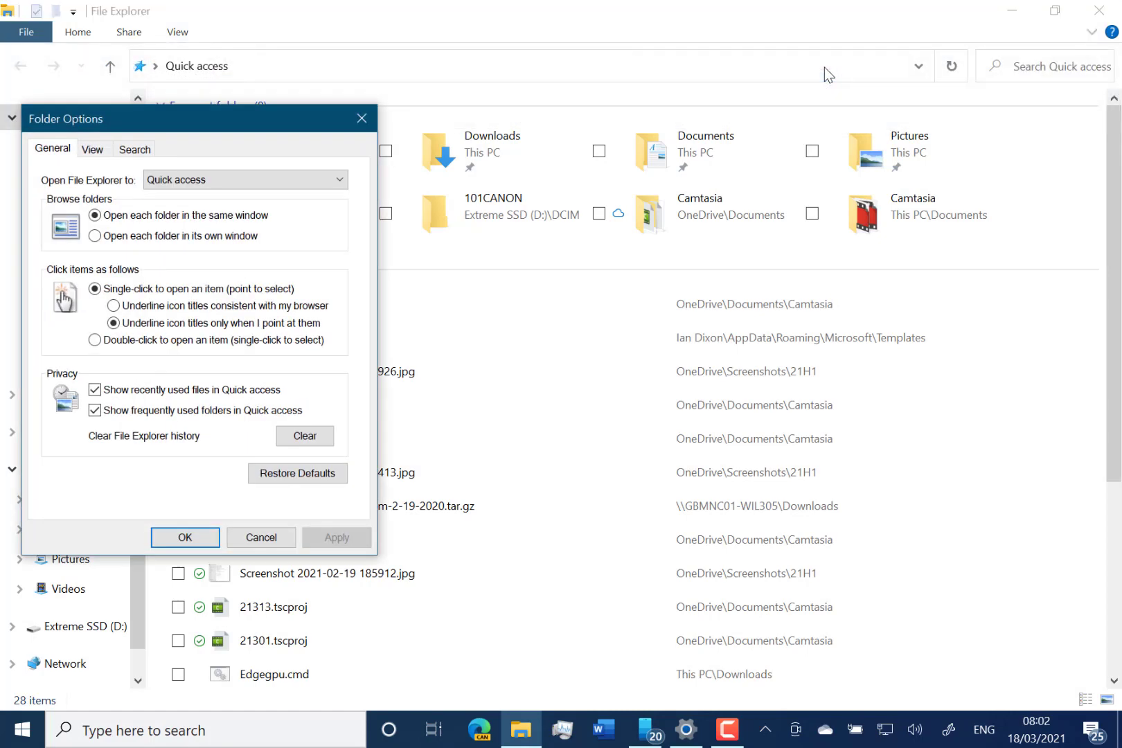
Step: Try Use compact mode in the View settings, then leave it off and confirm with OK
{"action": "left_click", "coordinate": [92, 148]}
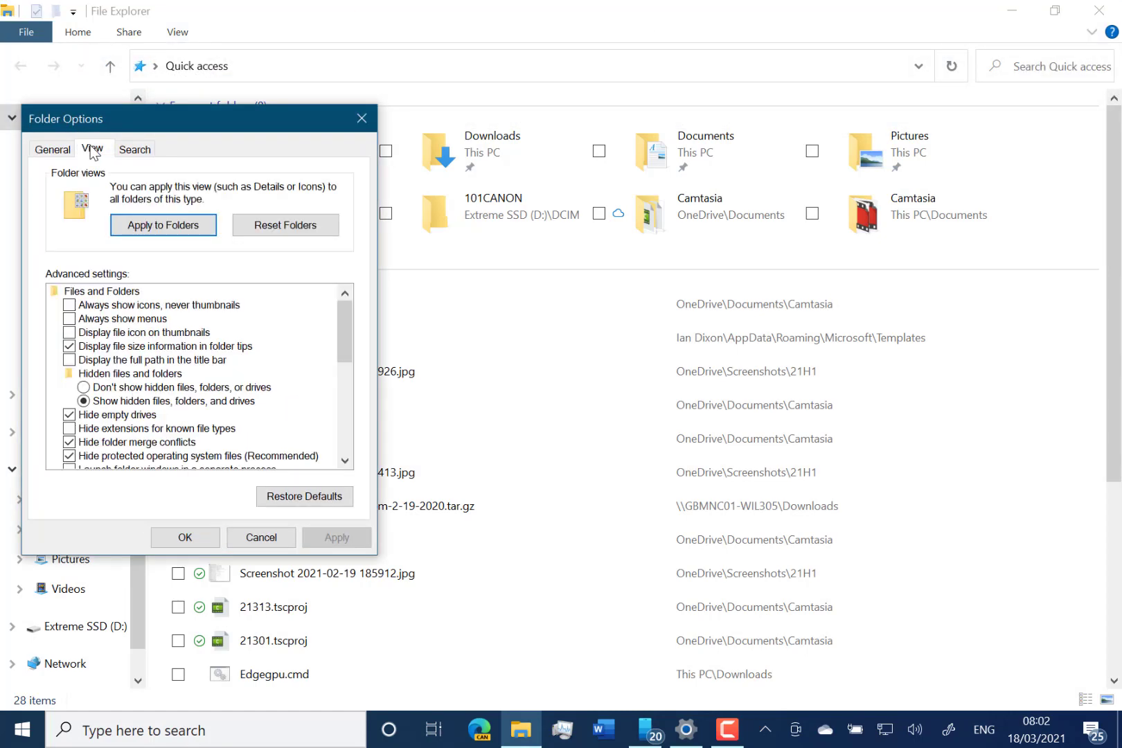
{"action": "scroll", "scroll_direction": "down", "scroll_amount": 3}
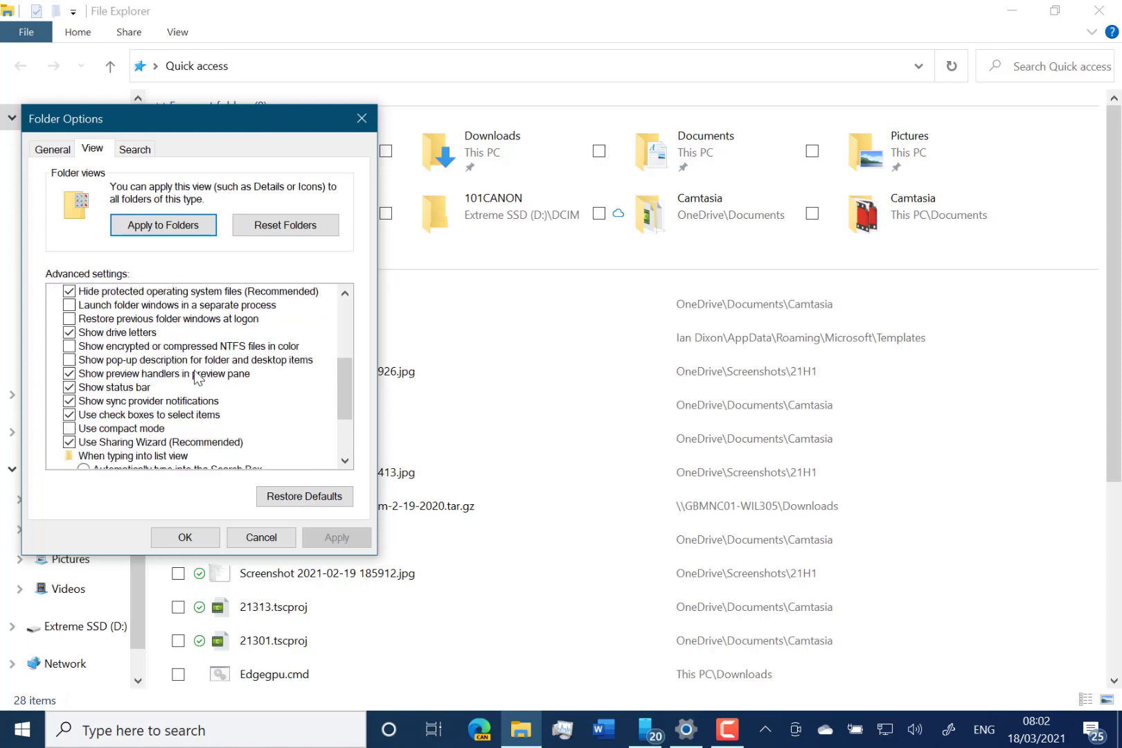
{"action": "left_click", "coordinate": [70, 428]}
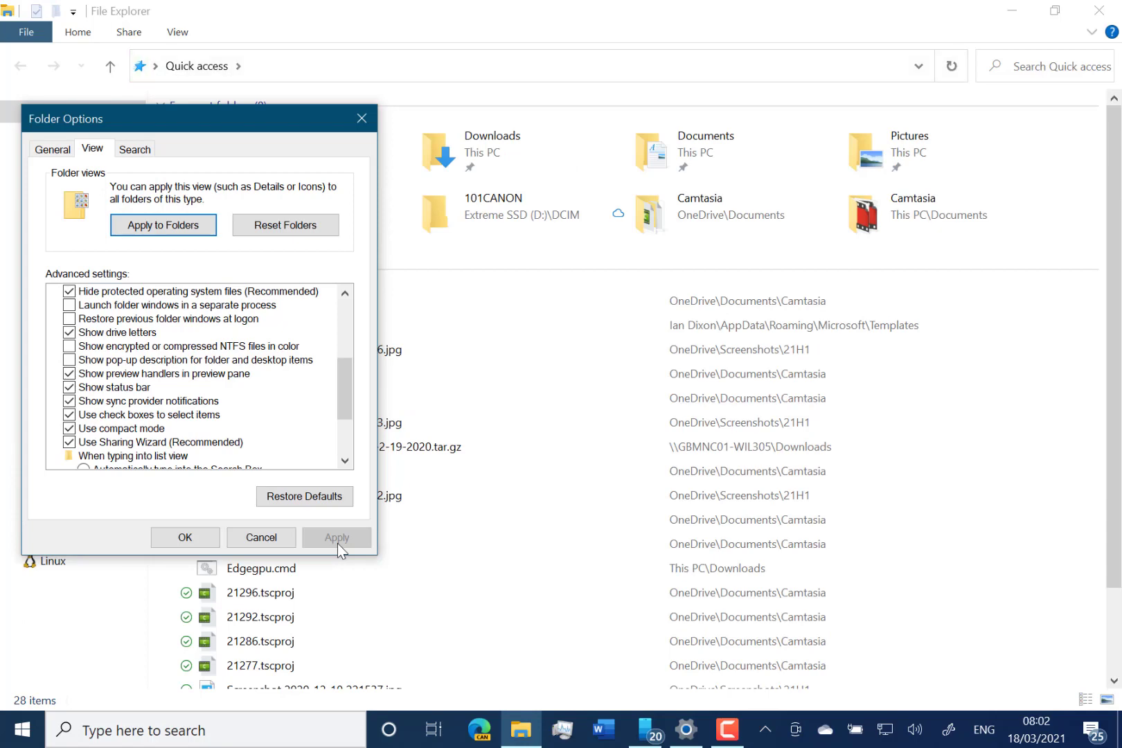
{"action": "mouse_move", "coordinate": [563, 395]}
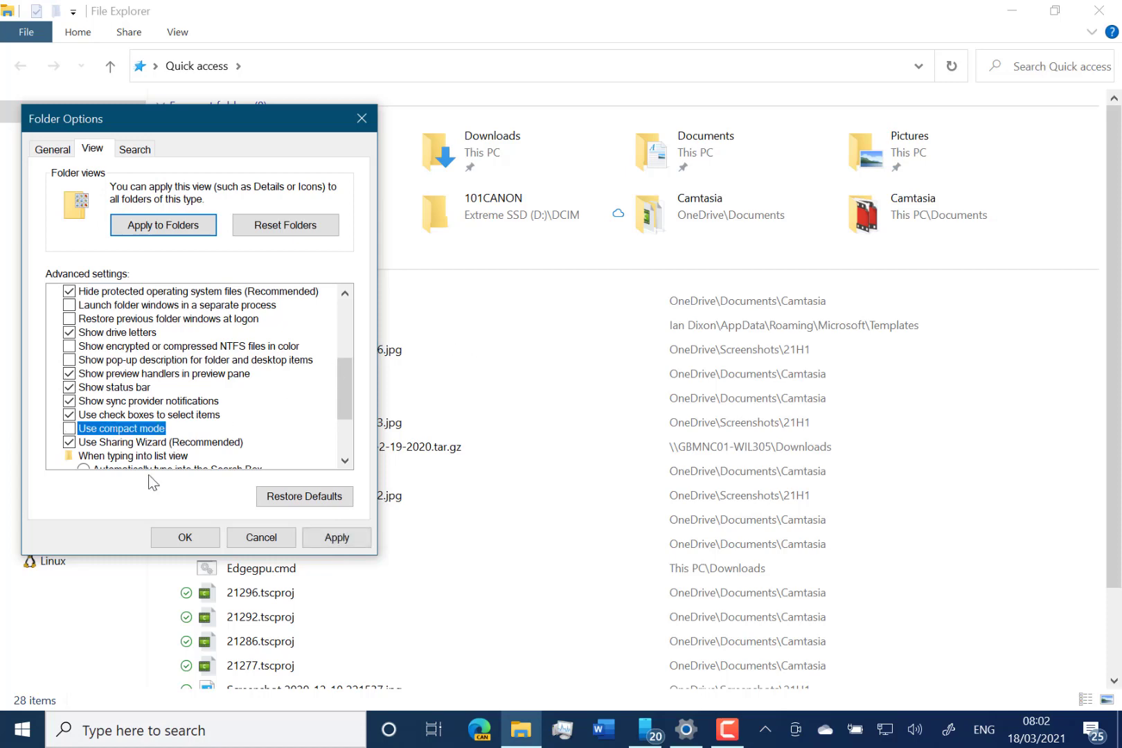
{"action": "left_click", "coordinate": [184, 537]}
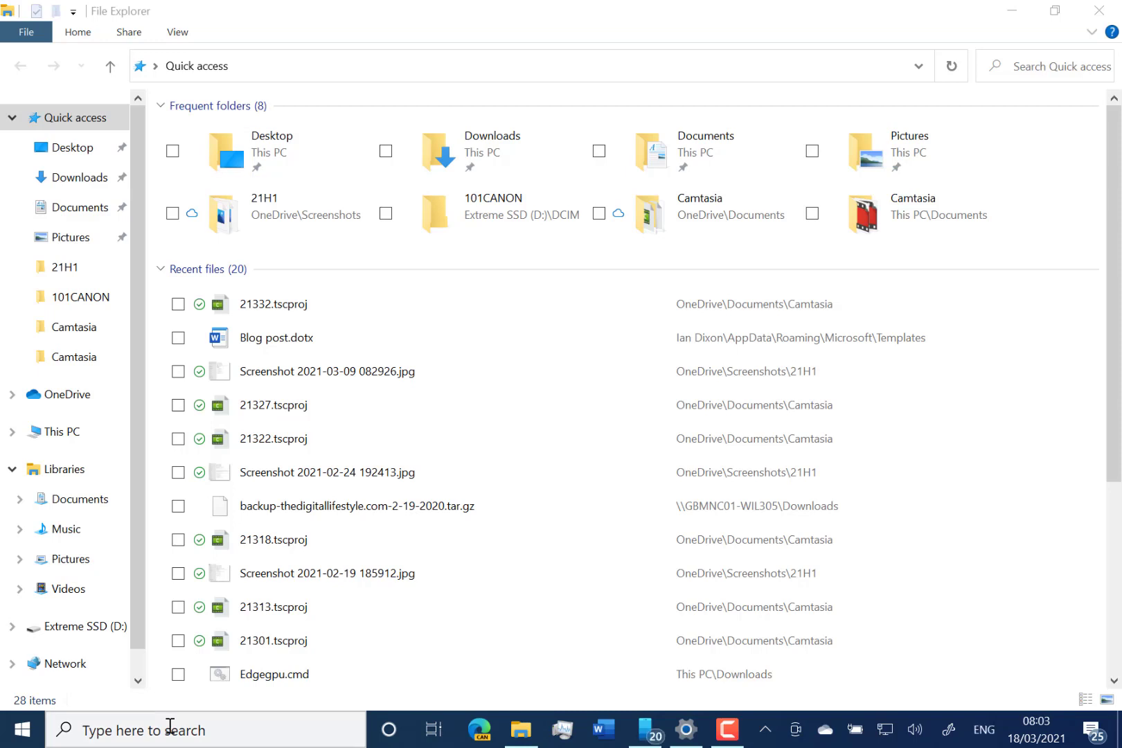
Step: Search 'note' from the taskbar to surface Notepad's new blue icon, then clear the query
{"action": "type", "text": "note"}
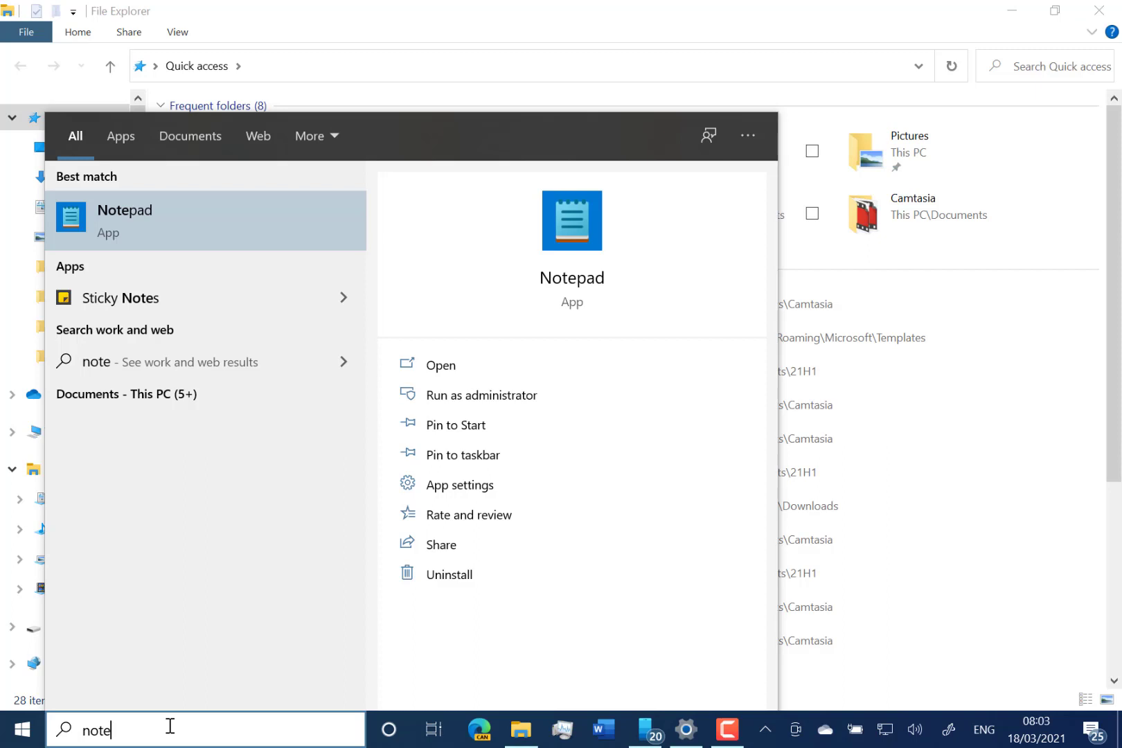
{"action": "mouse_move", "coordinate": [219, 731]}
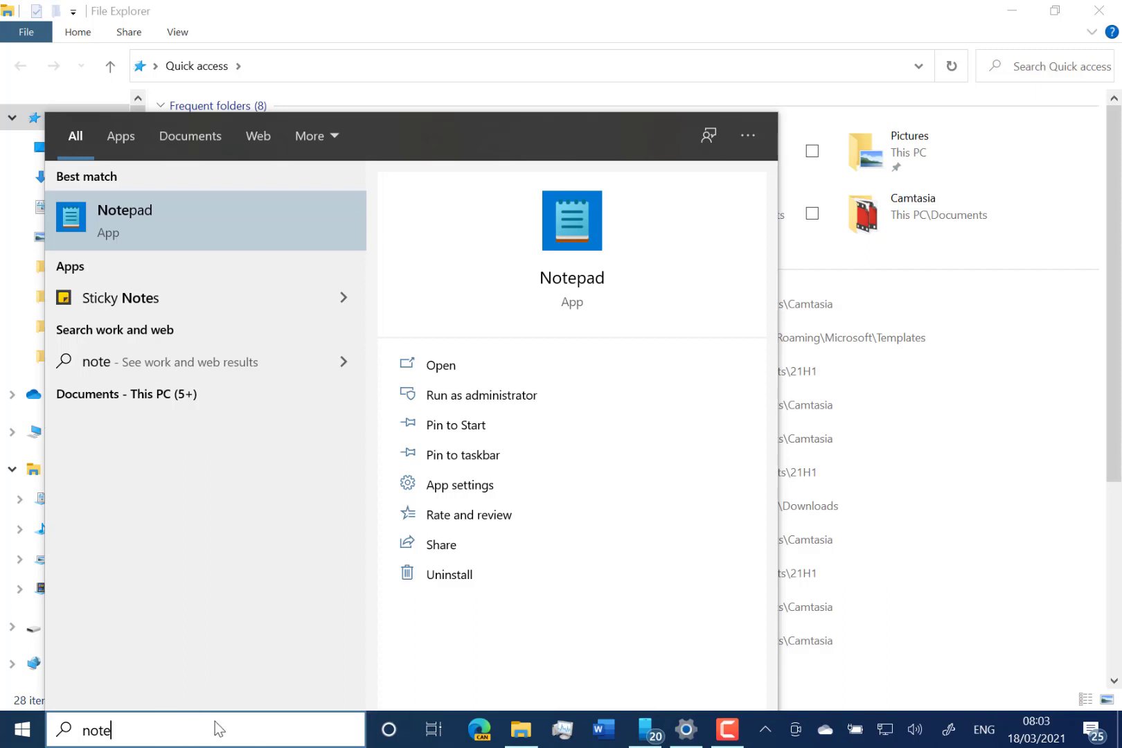
{"action": "key", "text": "Backspace"}
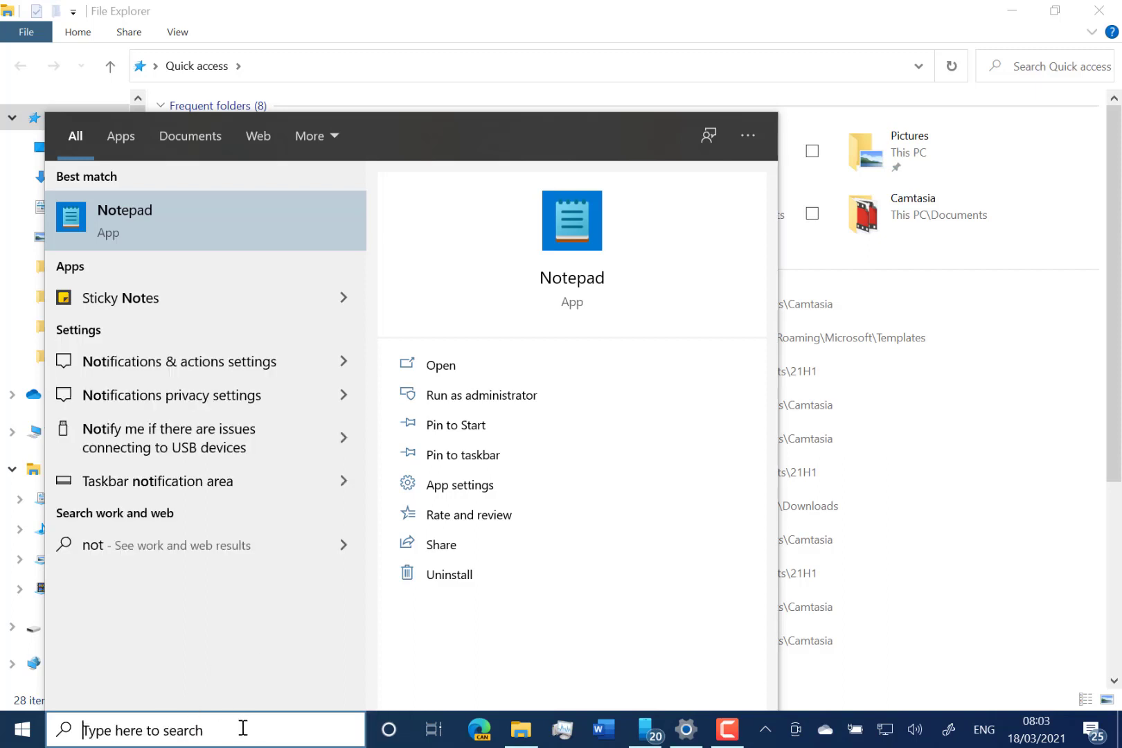
Step: Search for 'windows Terminal', then dismiss search and return to Quick access
{"action": "type", "text": "windows Terminal"}
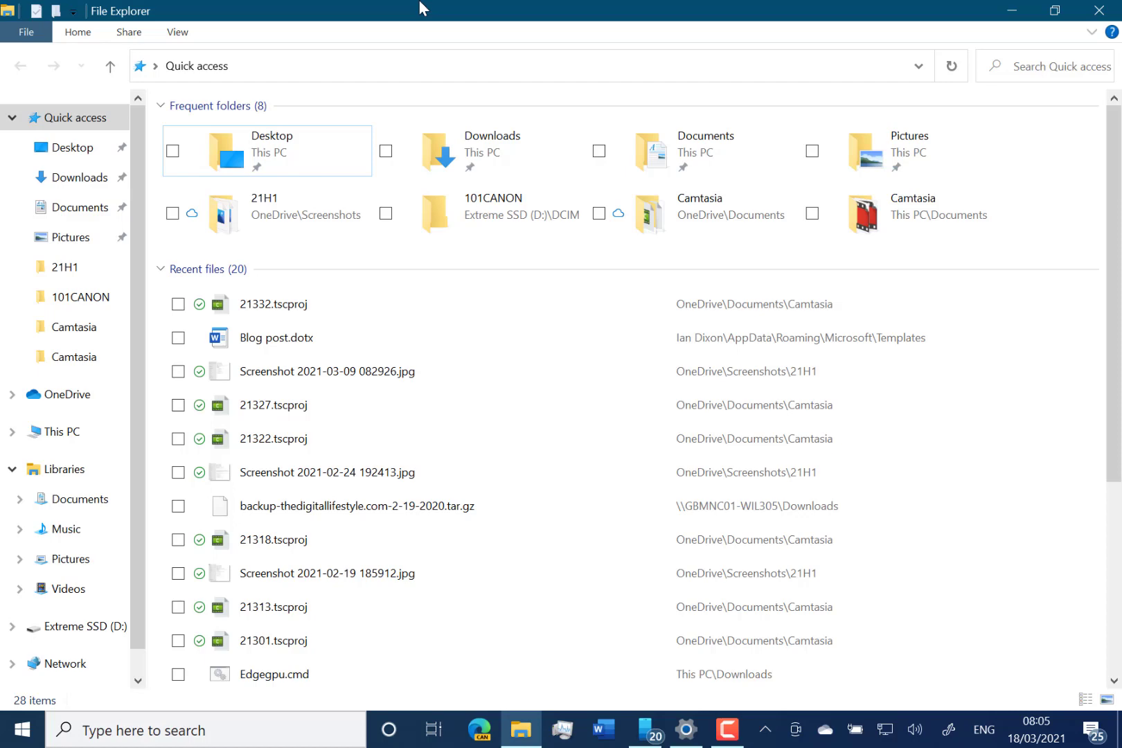
{"action": "mouse_move", "coordinate": [392, 9]}
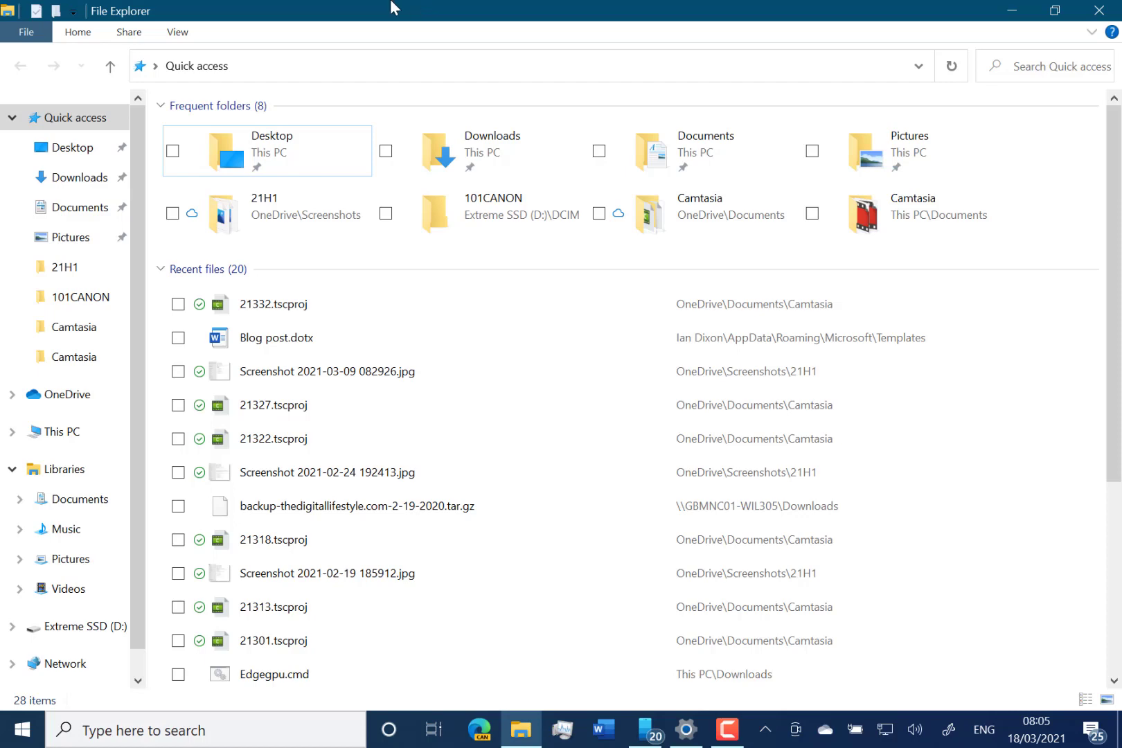
{"action": "mouse_move", "coordinate": [832, 747]}
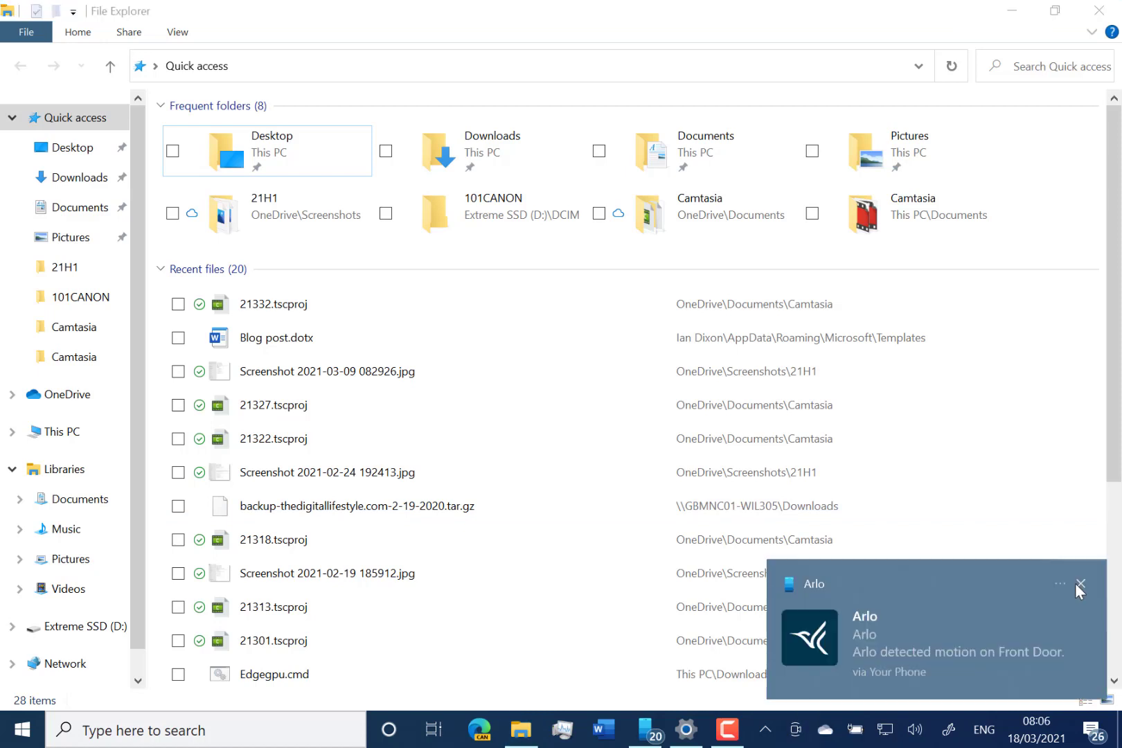
Step: Dismiss the Arlo motion-detected notification toast over the Recent files list
{"action": "left_click", "coordinate": [1081, 585]}
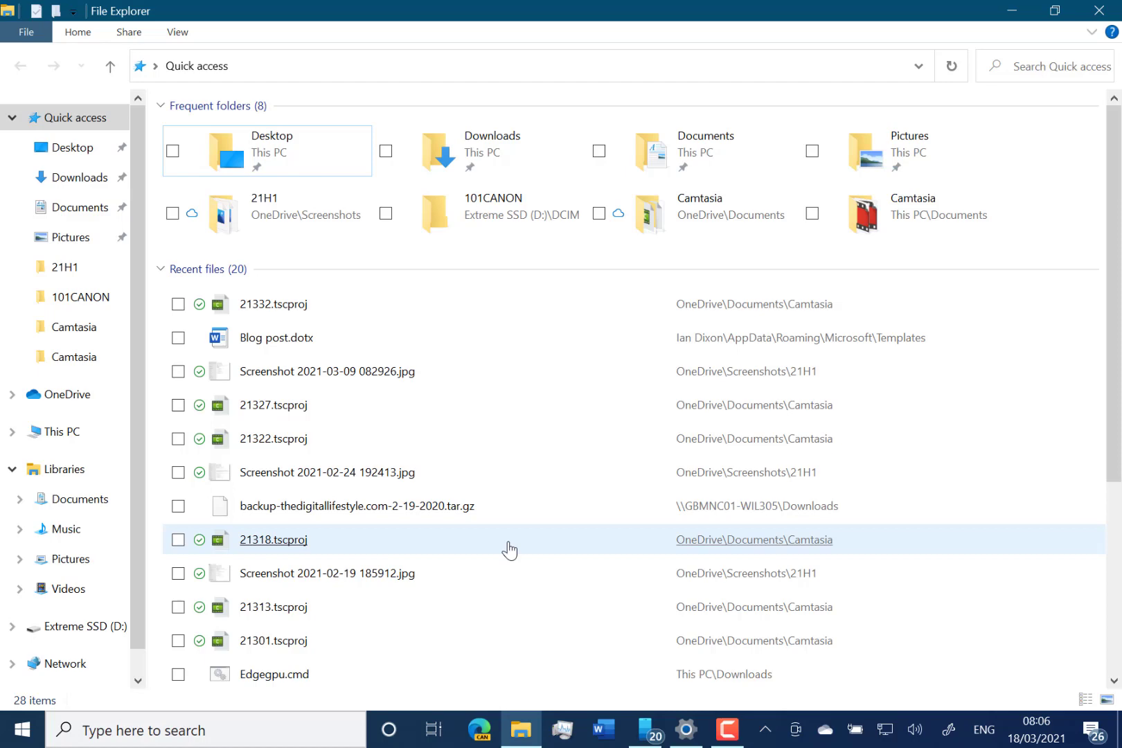
{"action": "mouse_move", "coordinate": [938, 594]}
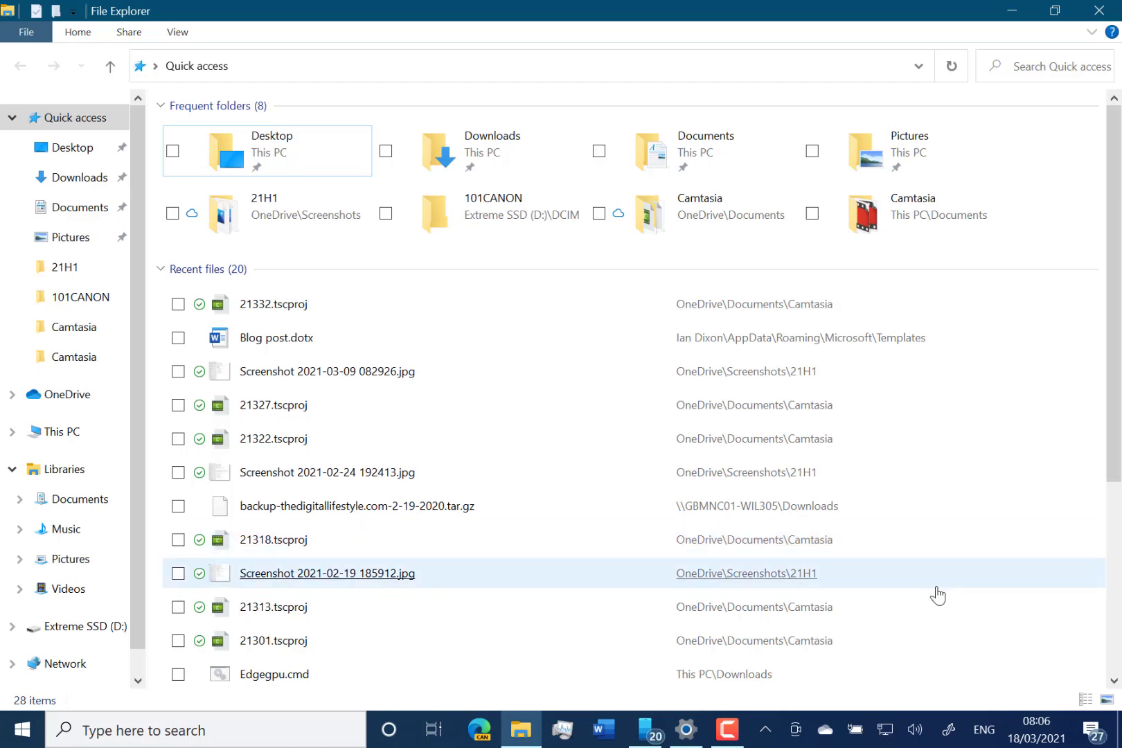